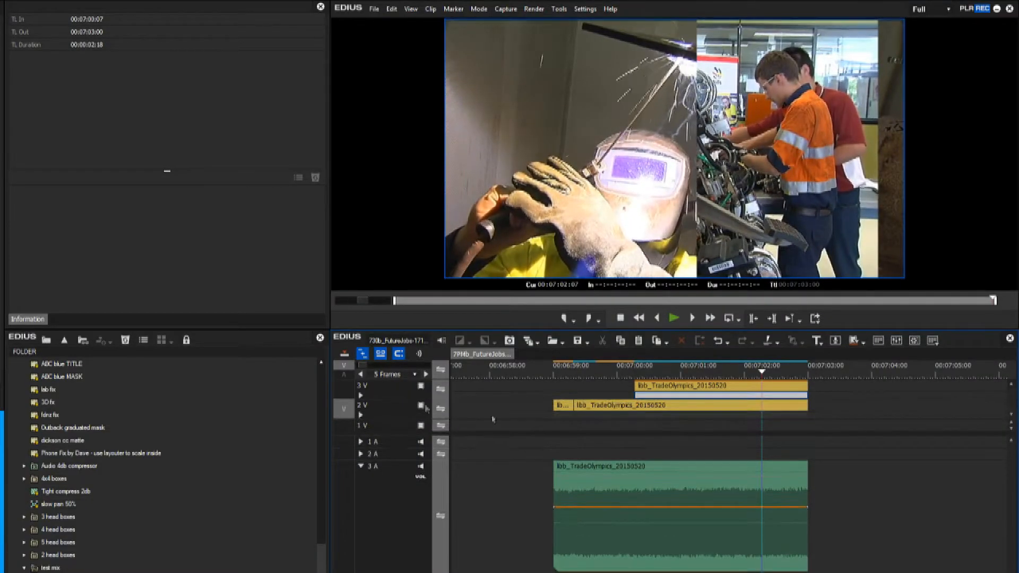
Inspect the Layouter crop and position settings of the foreground welding clip on 3V
{"action": "left_click", "coordinate": [569, 404]}
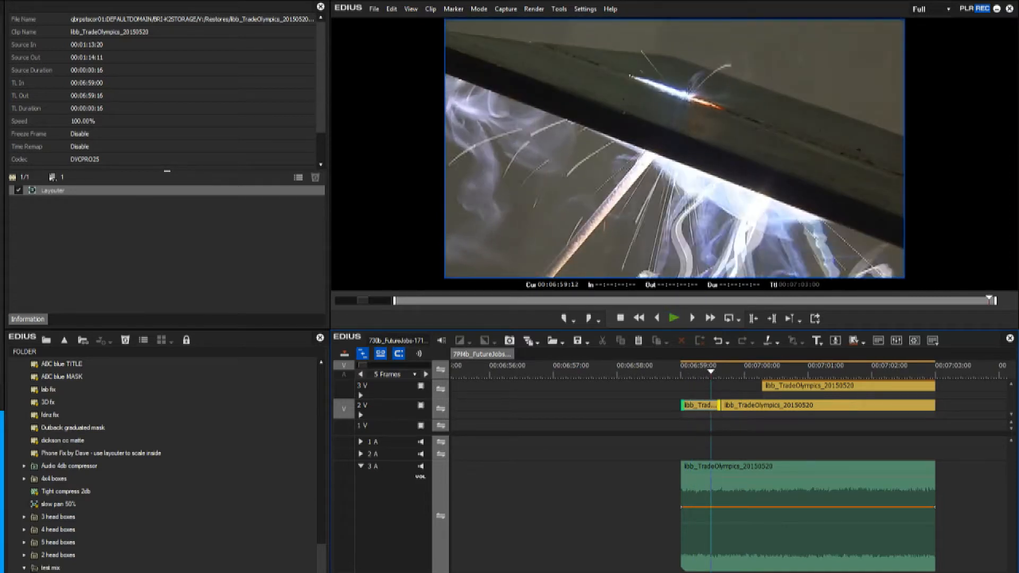
{"action": "left_click", "coordinate": [700, 405]}
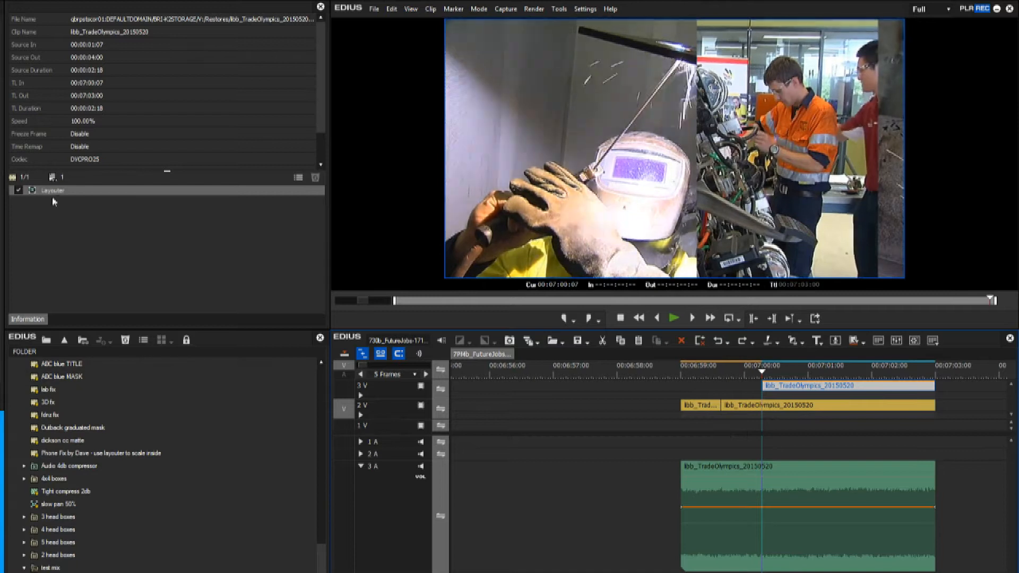
{"action": "double_click", "coordinate": [52, 190]}
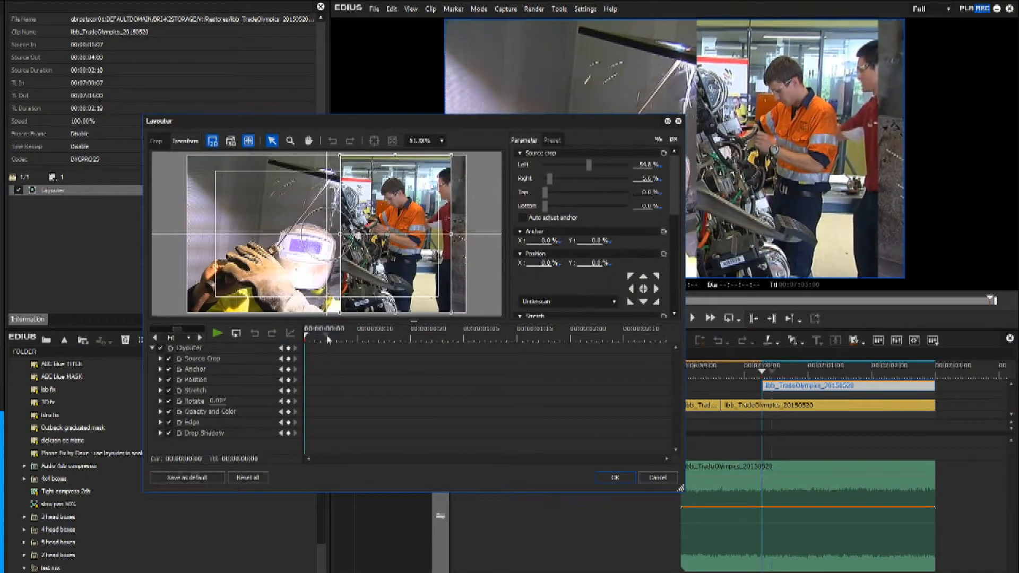
{"action": "left_click", "coordinate": [353, 337]}
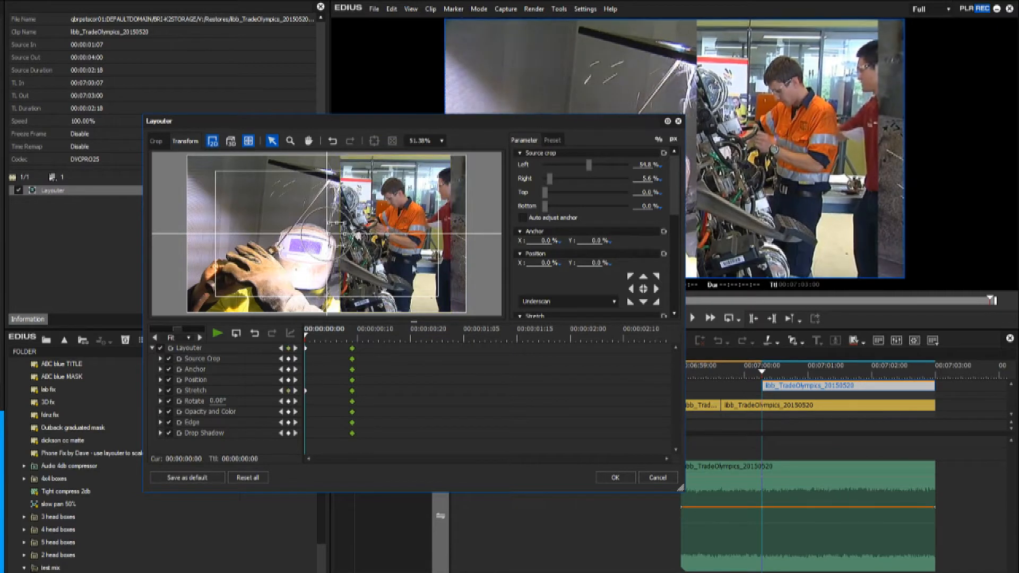
{"action": "left_click", "coordinate": [157, 140]}
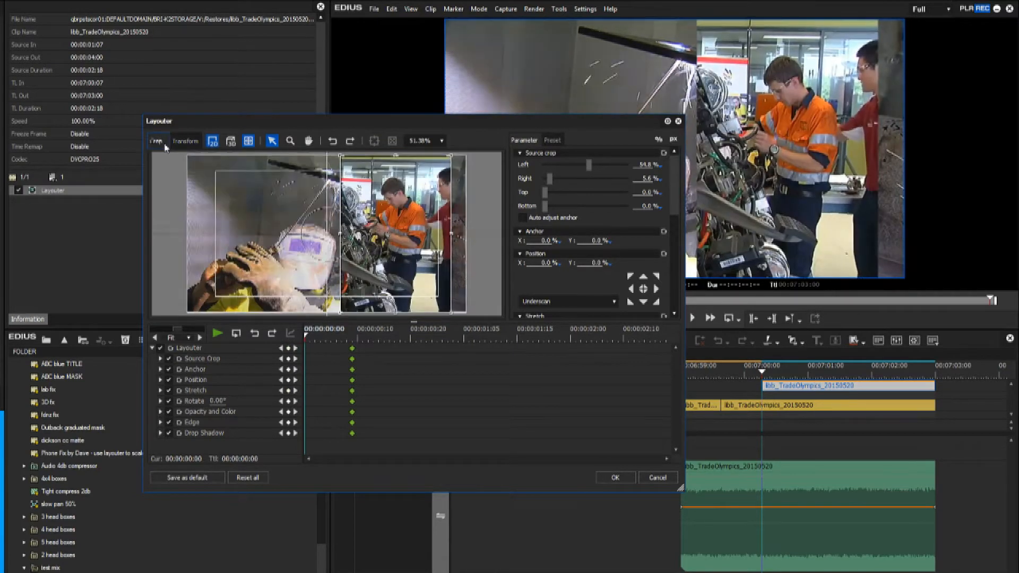
{"action": "left_click", "coordinate": [185, 140]}
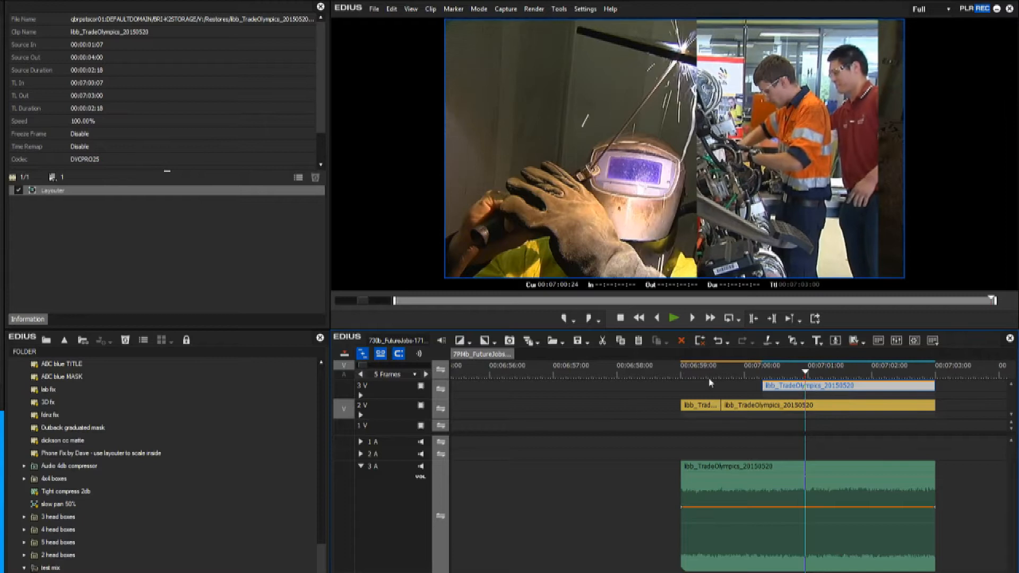
Select the short segment at the start of track 2V to expand the 3V mixer row
{"action": "left_click", "coordinate": [754, 374]}
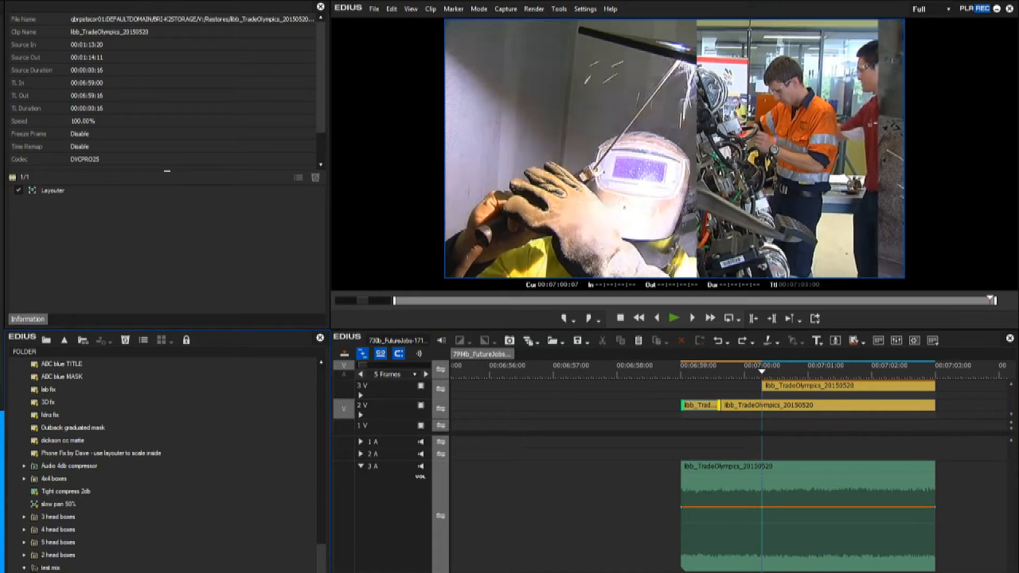
{"action": "mouse_move", "coordinate": [258, 468]}
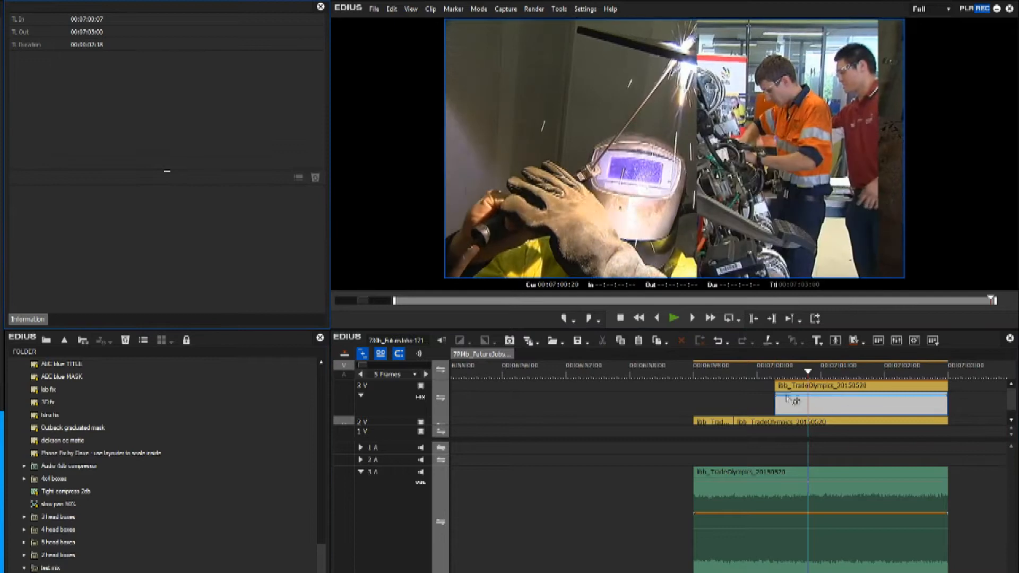
Trim the 3V welding clip's In earlier and add a cut point at 00:07:00:00
{"action": "left_click", "coordinate": [775, 370]}
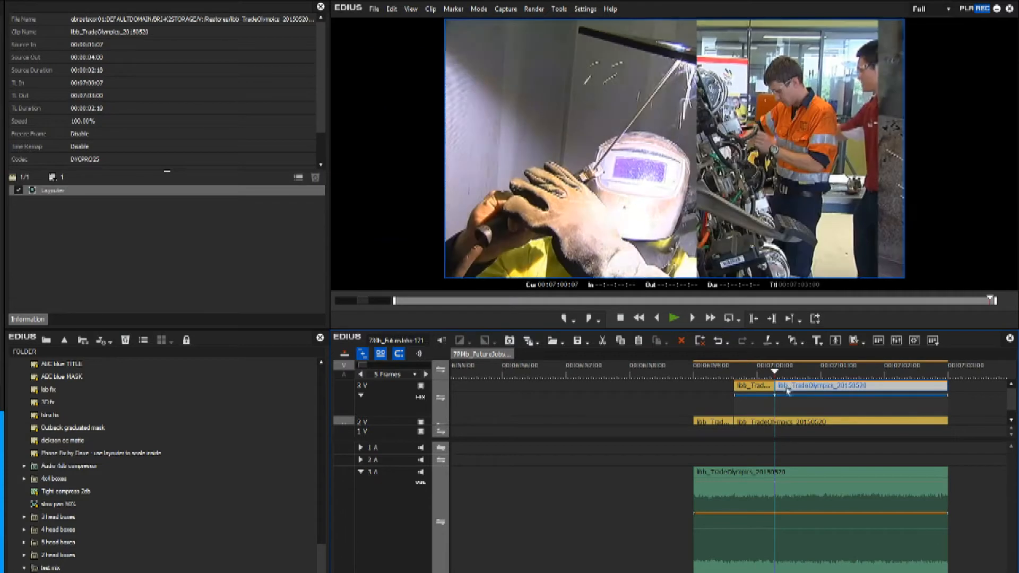
{"action": "left_click", "coordinate": [753, 386]}
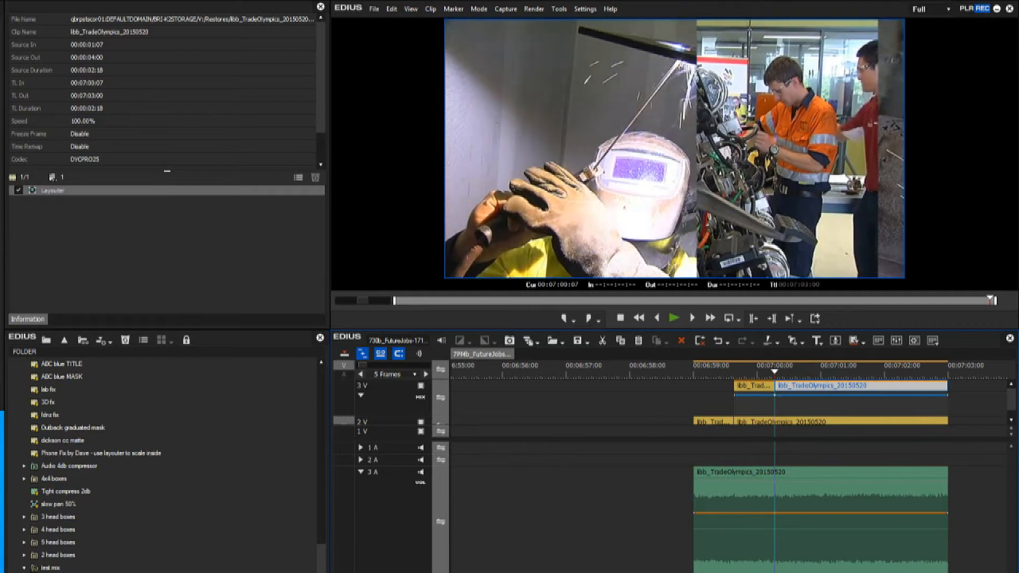
{"action": "left_click", "coordinate": [779, 385]}
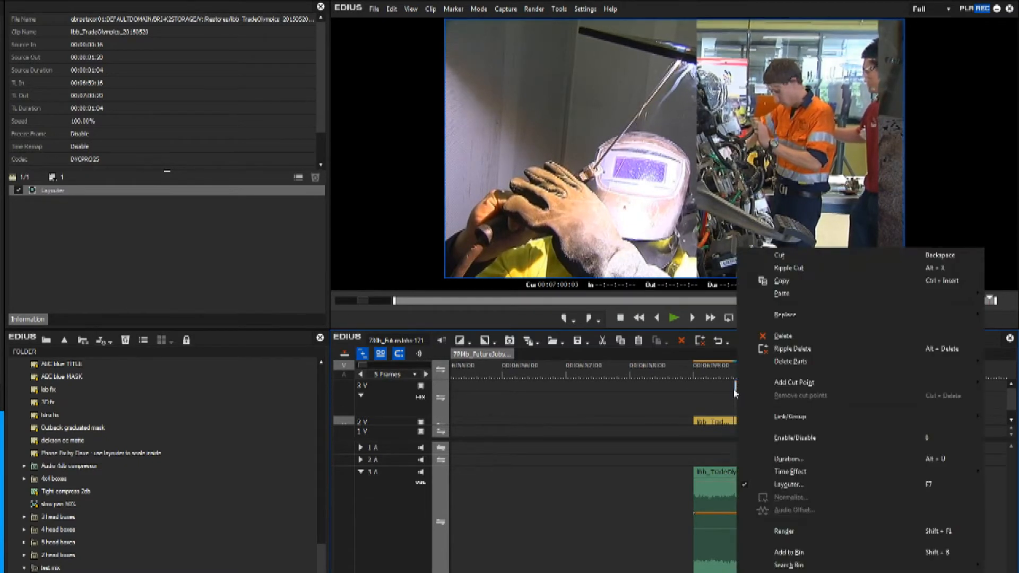
{"action": "mouse_move", "coordinate": [796, 442]}
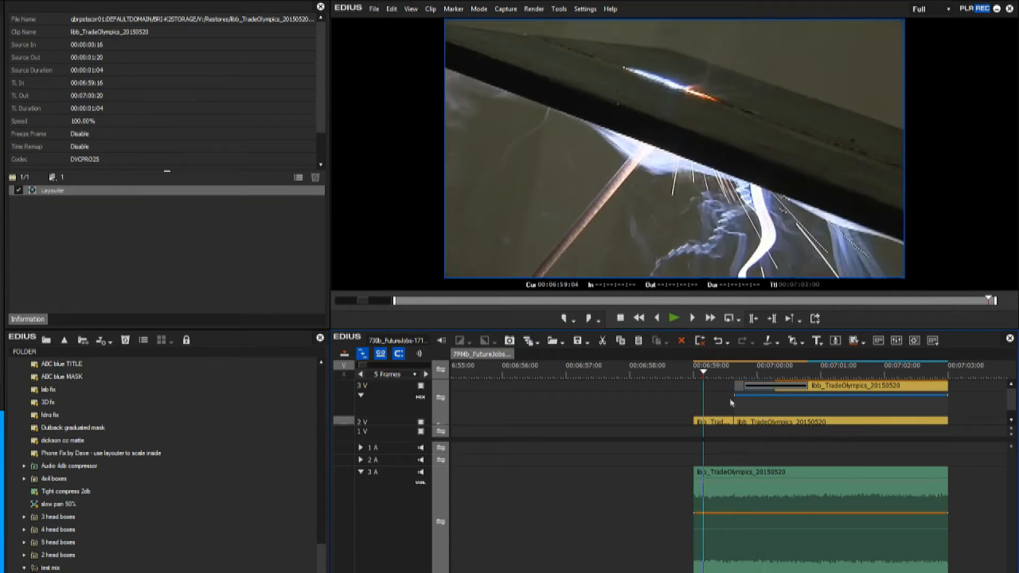
Preview playback of the disabled head segment so only the background plays first, then stop
{"action": "left_click", "coordinate": [673, 318]}
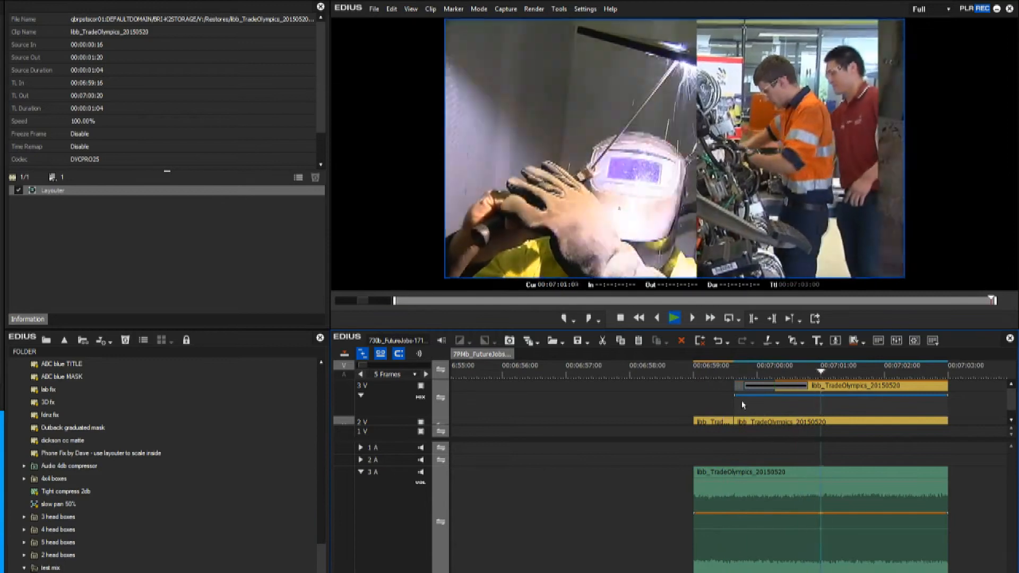
{"action": "left_click", "coordinate": [716, 365]}
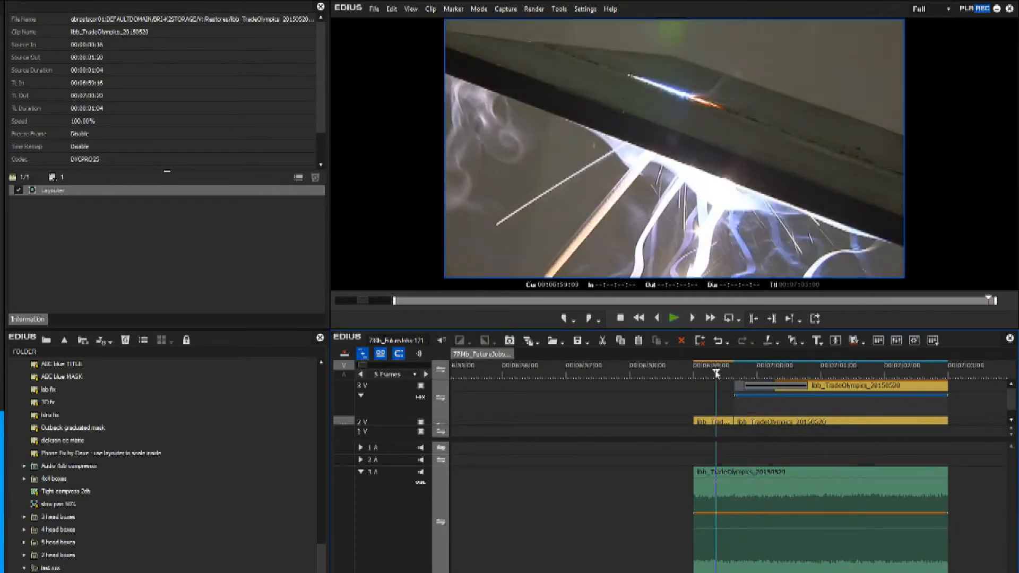